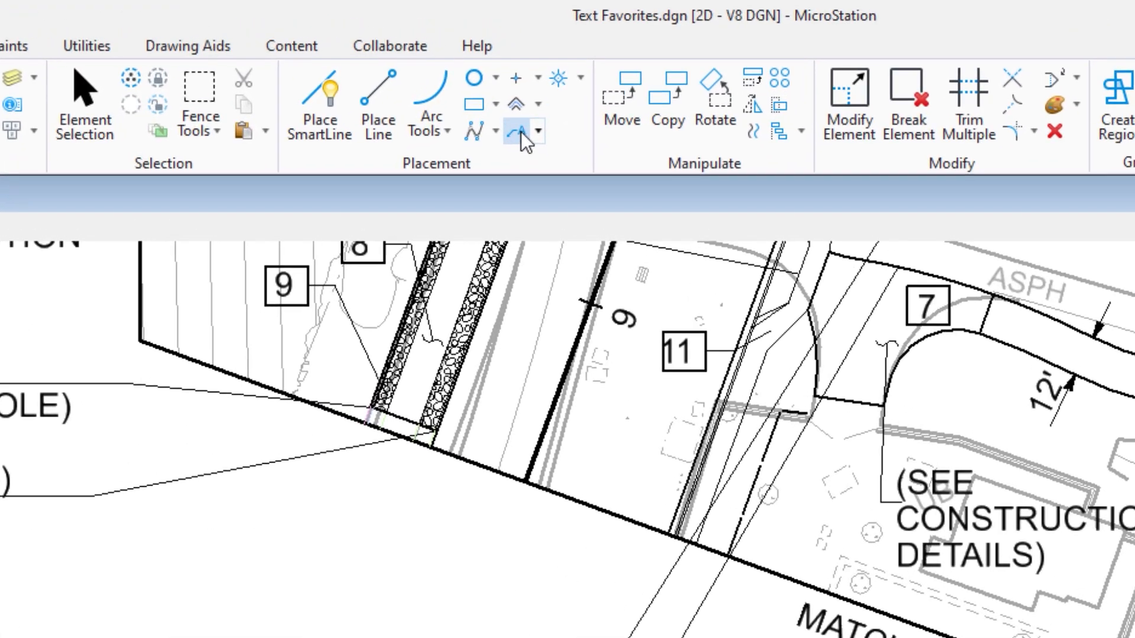
pyautogui.moveTo(518, 135)
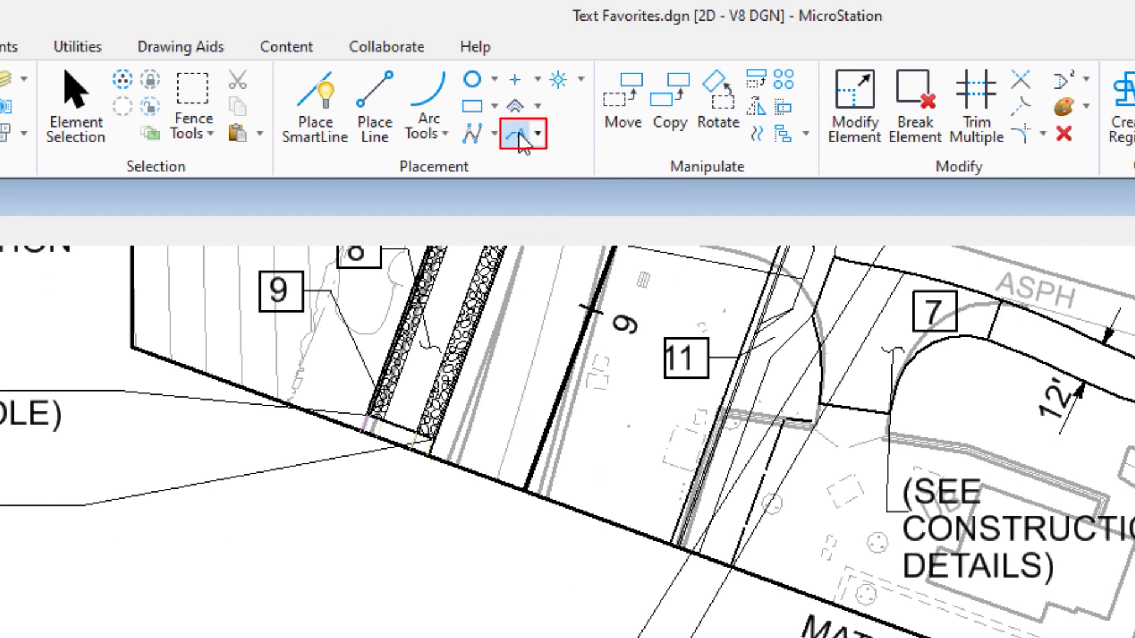
# - Start the Place Note tool so an empty Text Editor is ready for wording
pyautogui.click(517, 133)
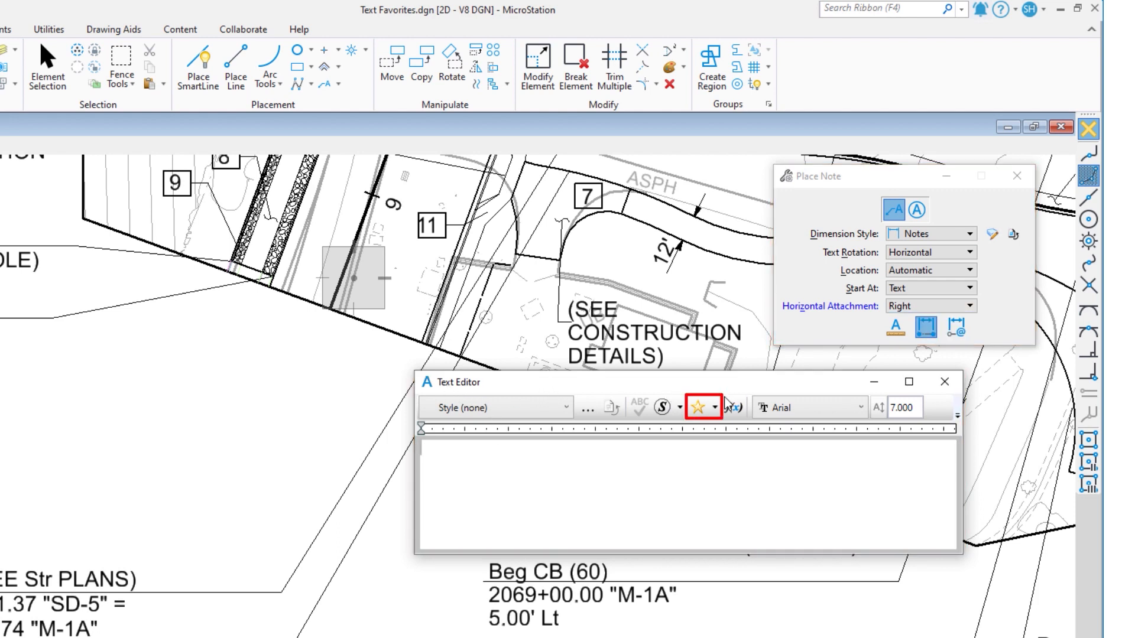
pyautogui.moveTo(697, 407)
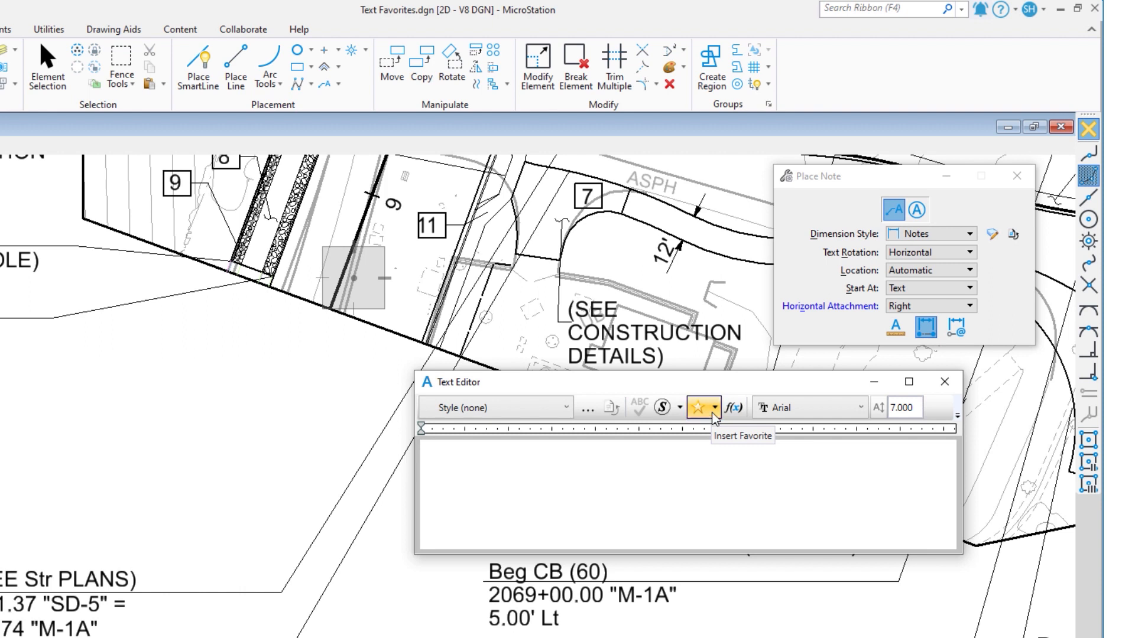
# - Enter 'REMOVE' in the note and insert the PILASTER text favorite
pyautogui.click(715, 407)
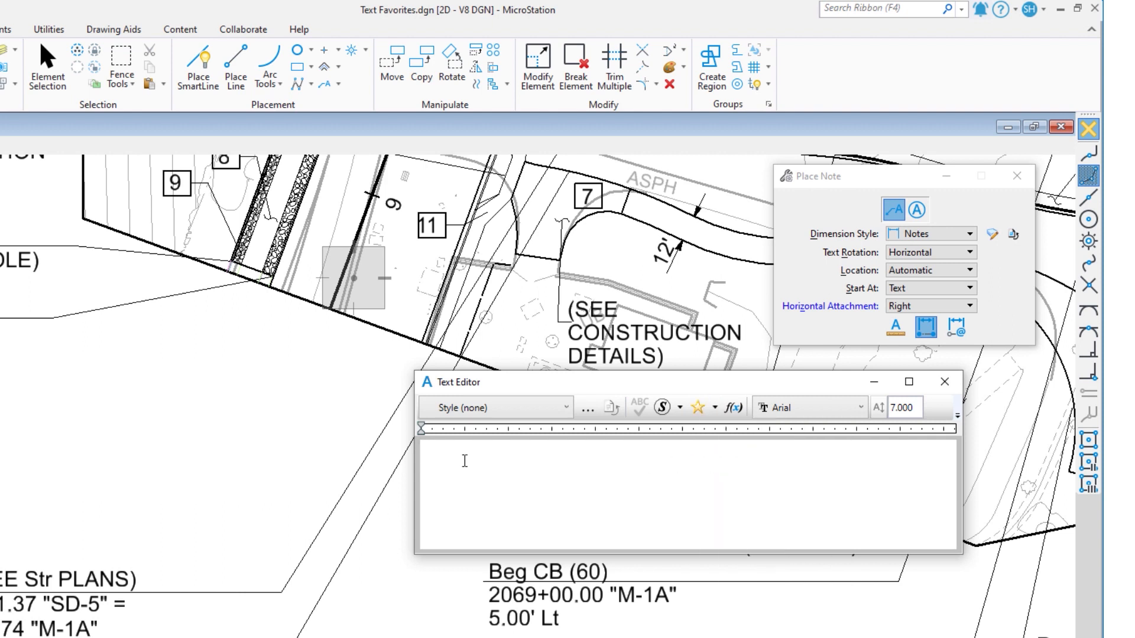
pyautogui.write('REMOV')
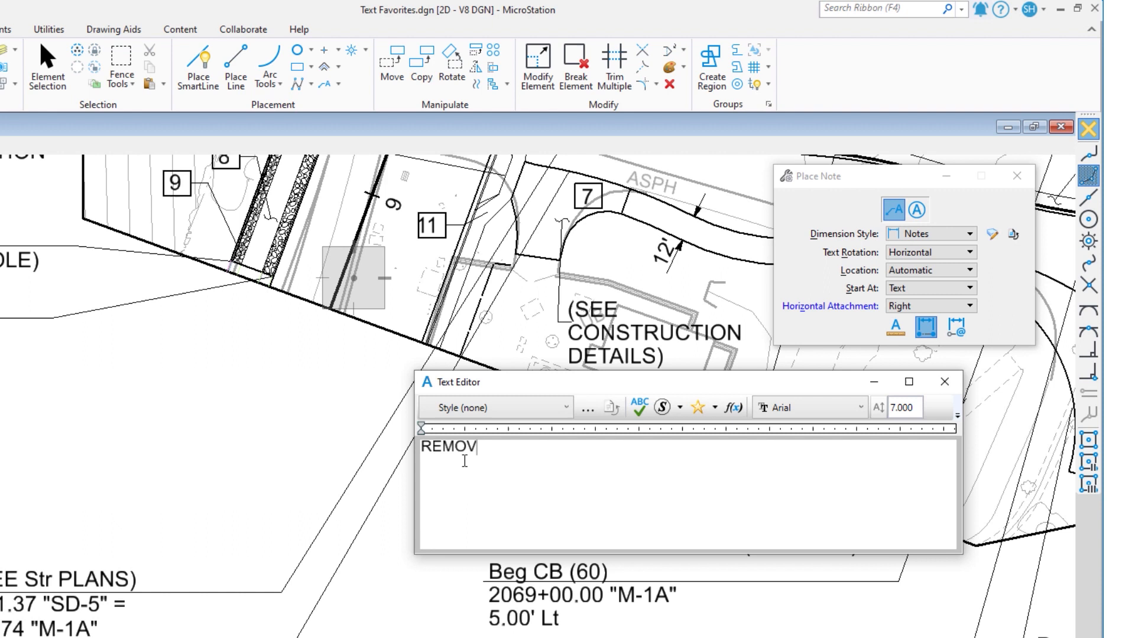
pyautogui.write('E')
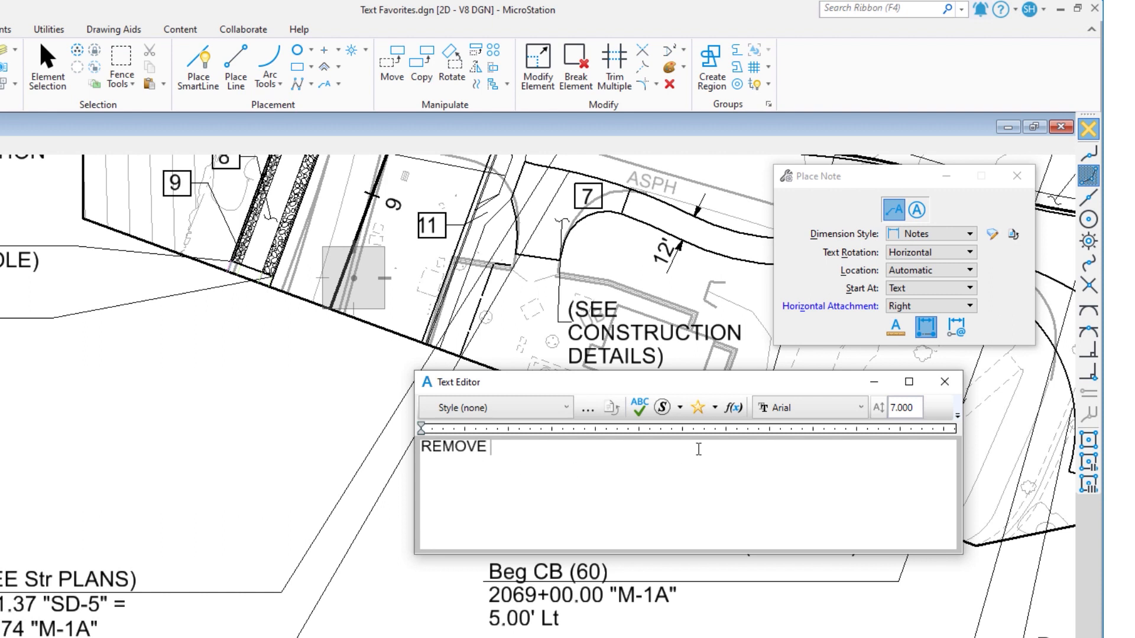
pyautogui.moveTo(697, 408)
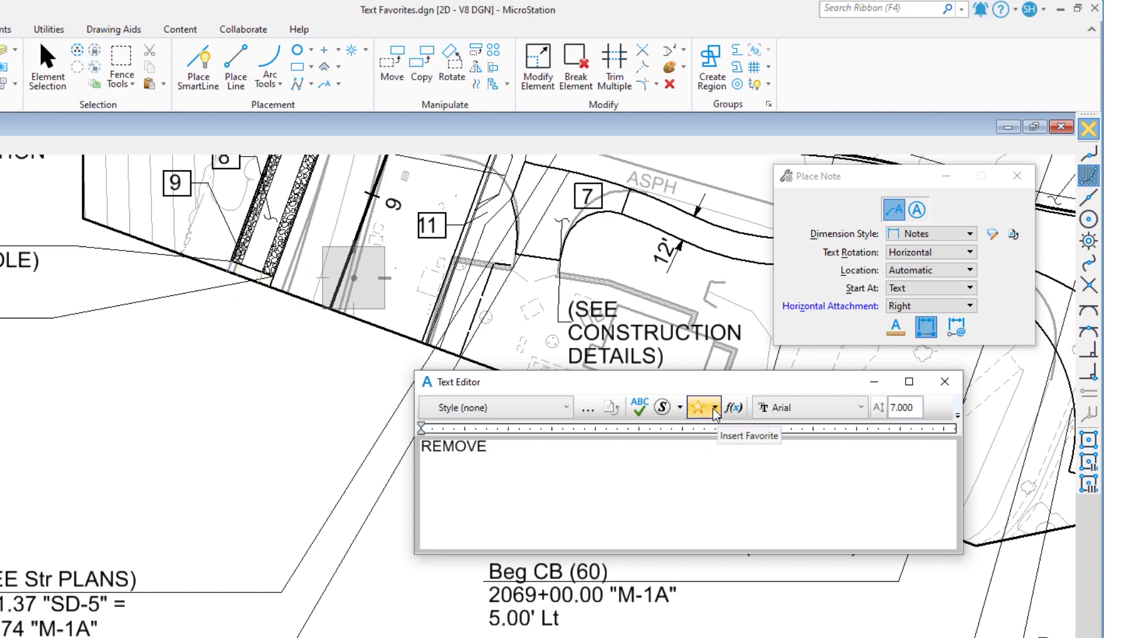
pyautogui.click(716, 407)
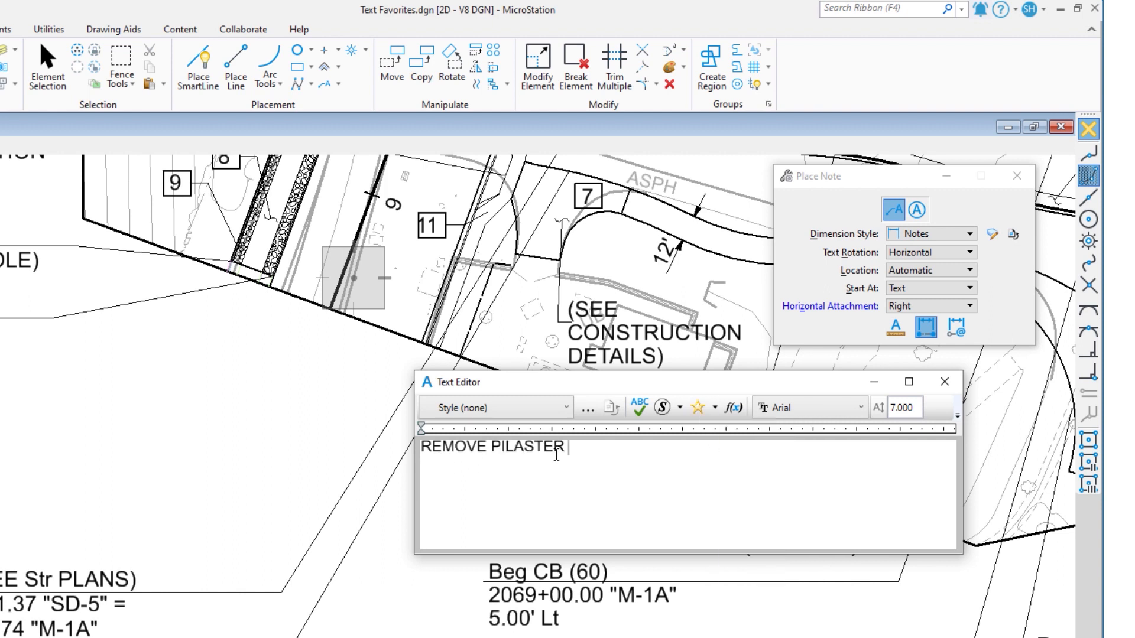
pyautogui.moveTo(600, 480)
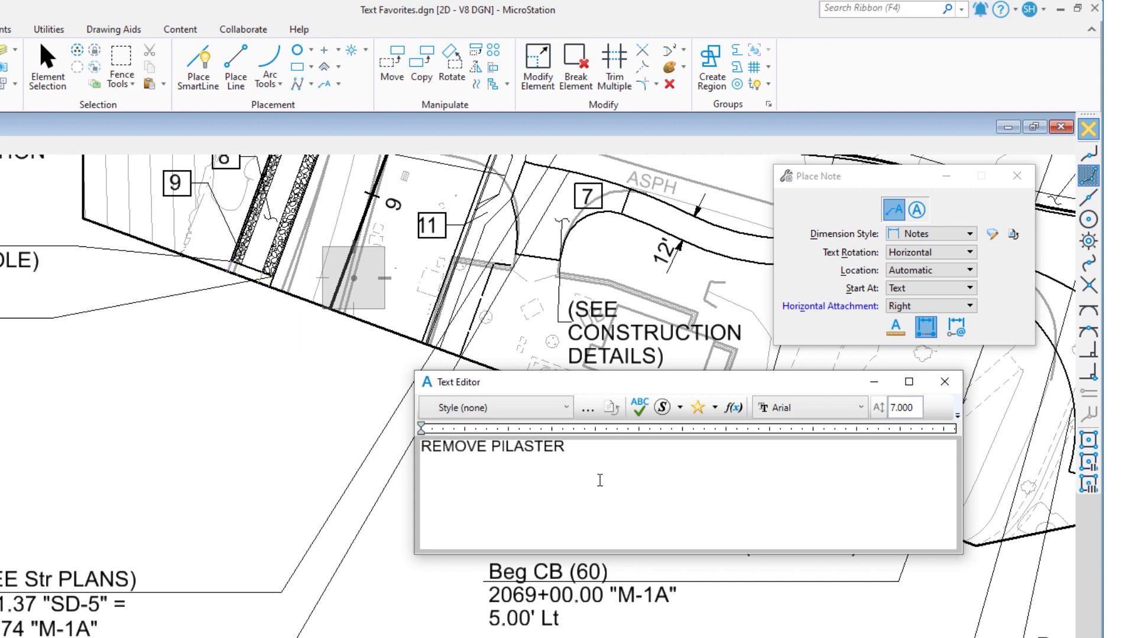
# - Finish the note wording with '(SEE Const DETAIL)'
pyautogui.write('(')
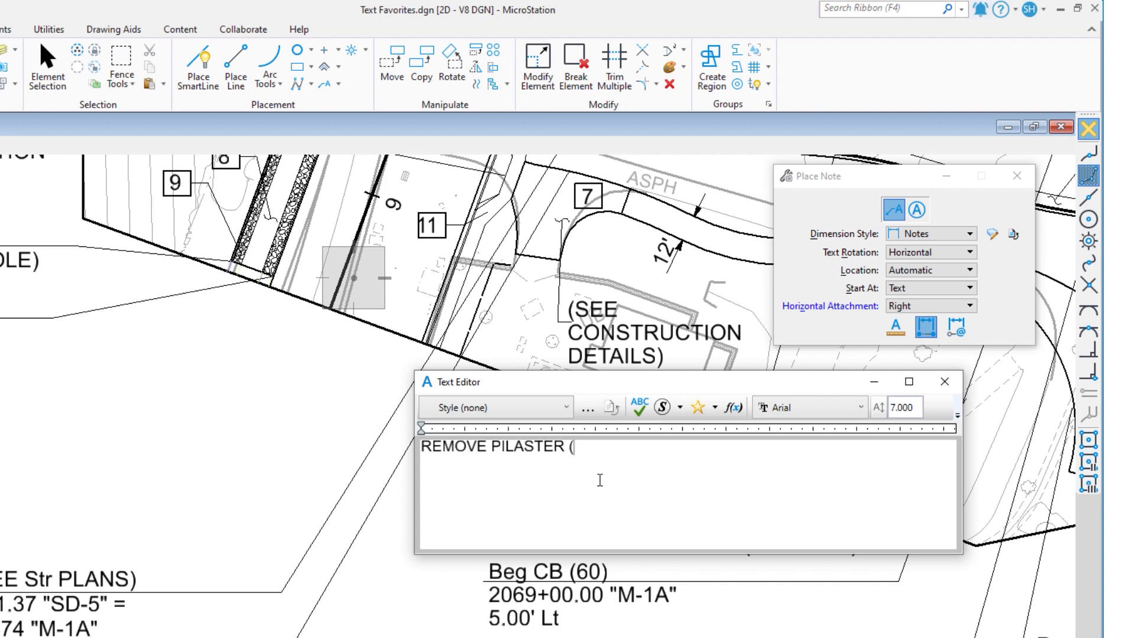
pyautogui.write('SEE C')
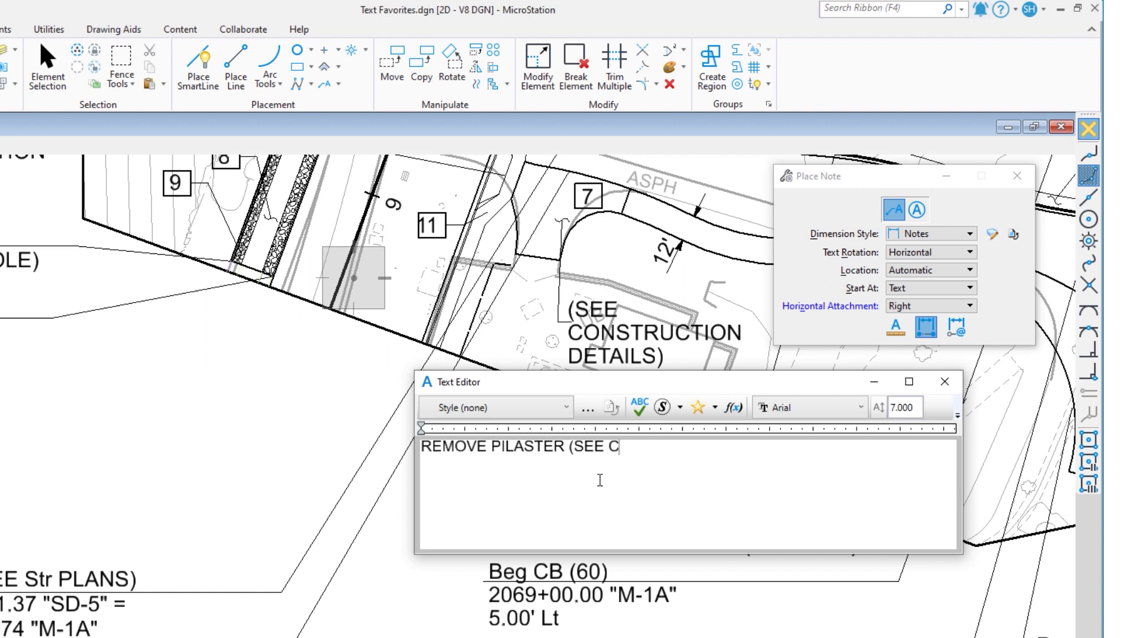
pyautogui.write('onst')
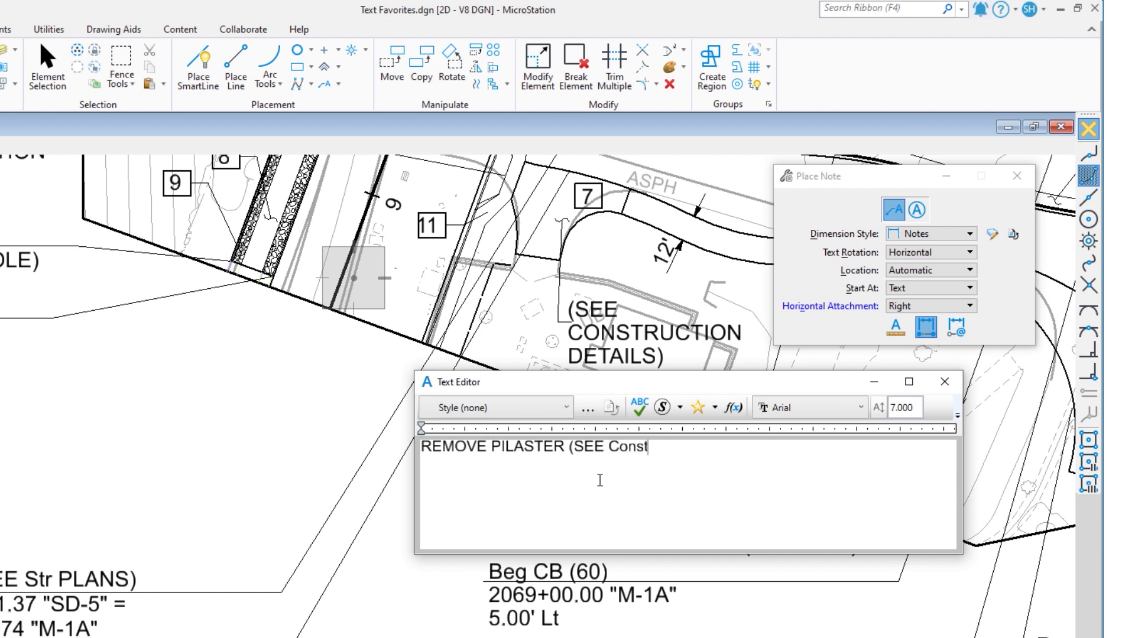
pyautogui.write('DETAIL')
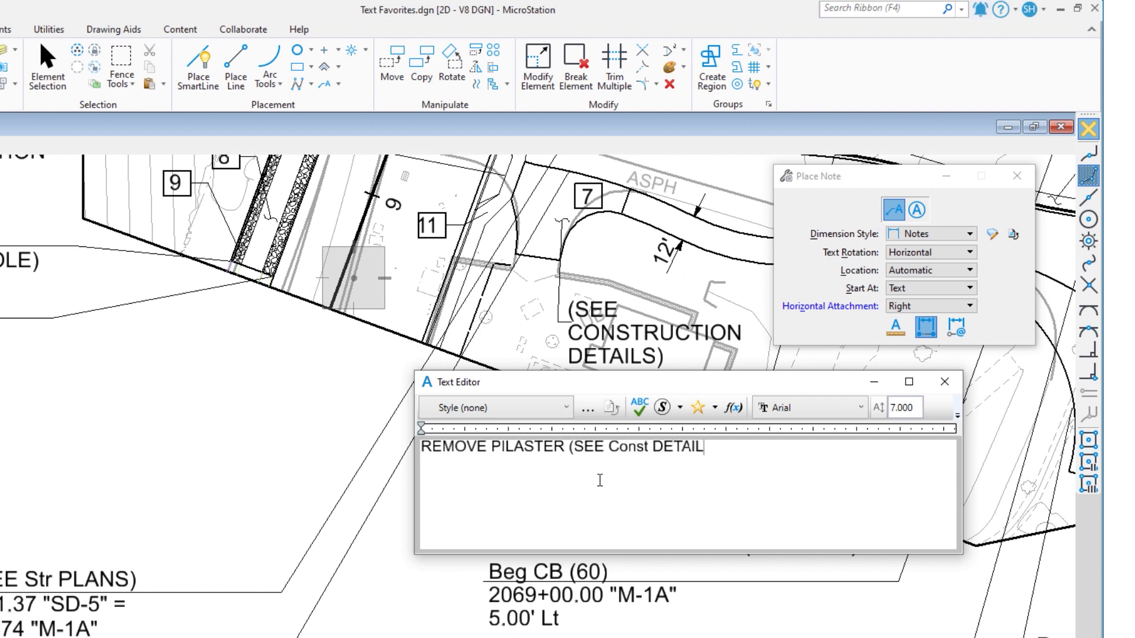
pyautogui.write(')')
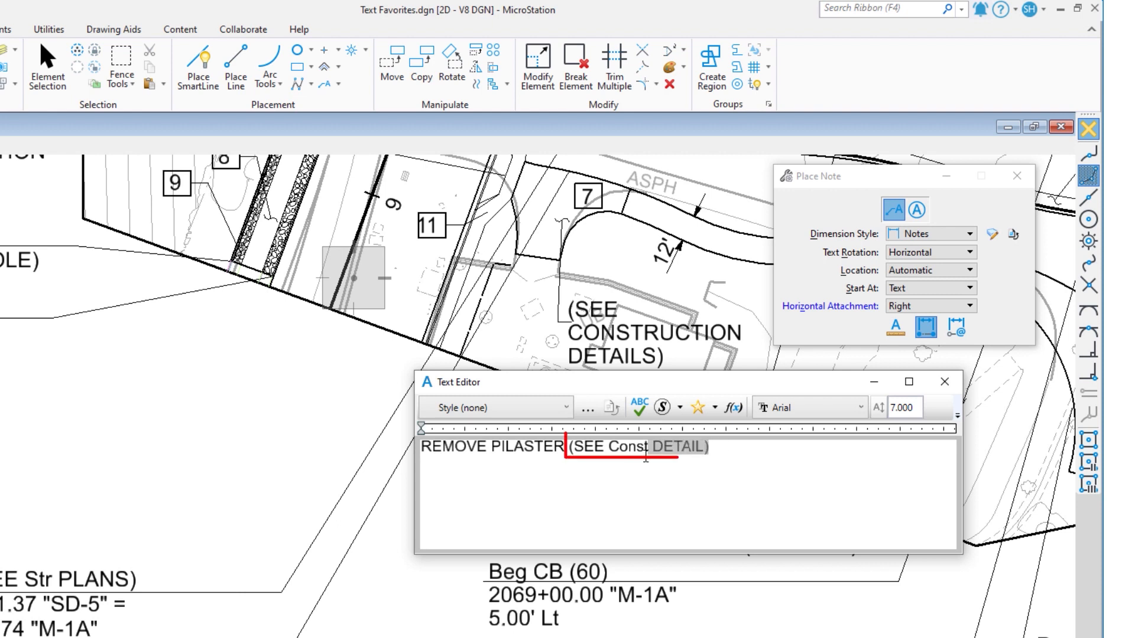
# - Select '(SEE Const DETAIL)' and bring up its Save Text Favorite menu
pyautogui.click(587, 456)
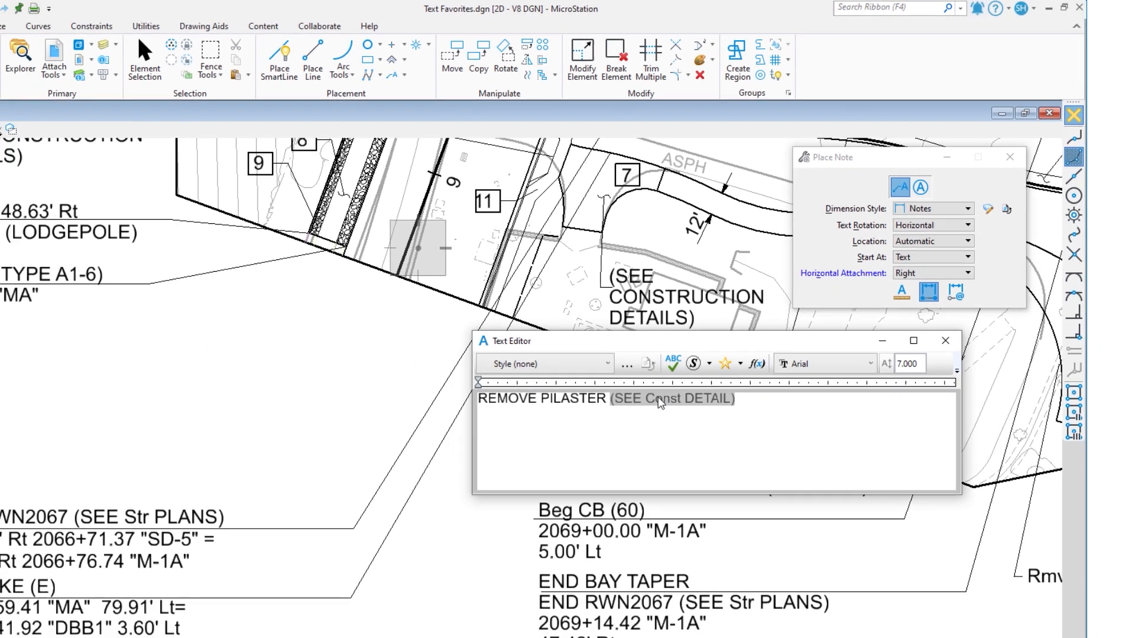
pyautogui.rightClick(659, 402)
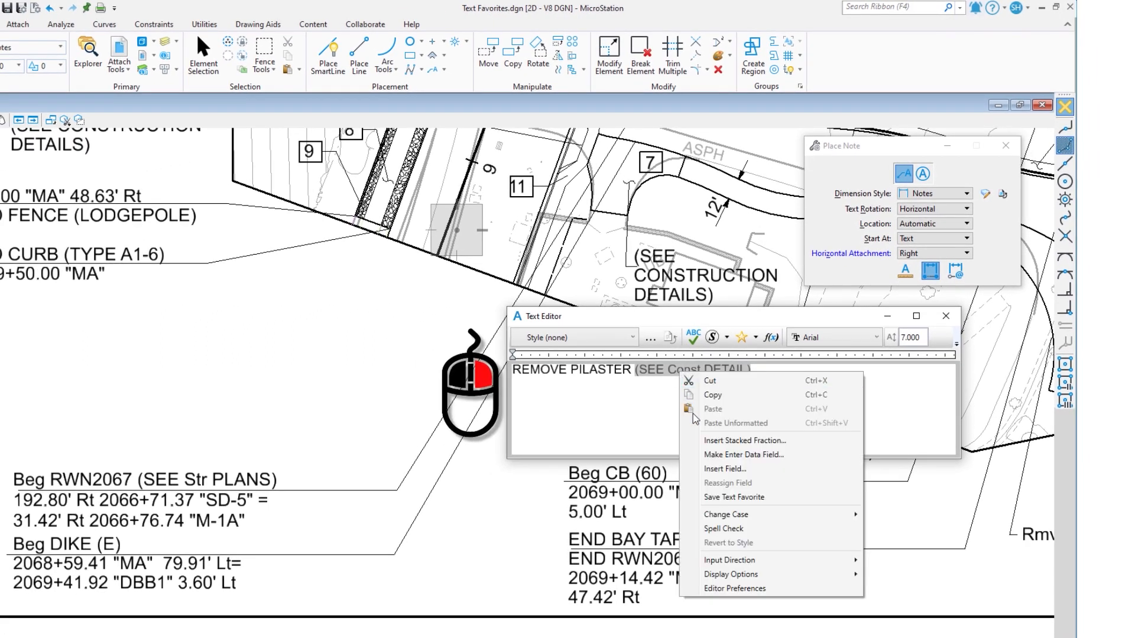
pyautogui.moveTo(734, 497)
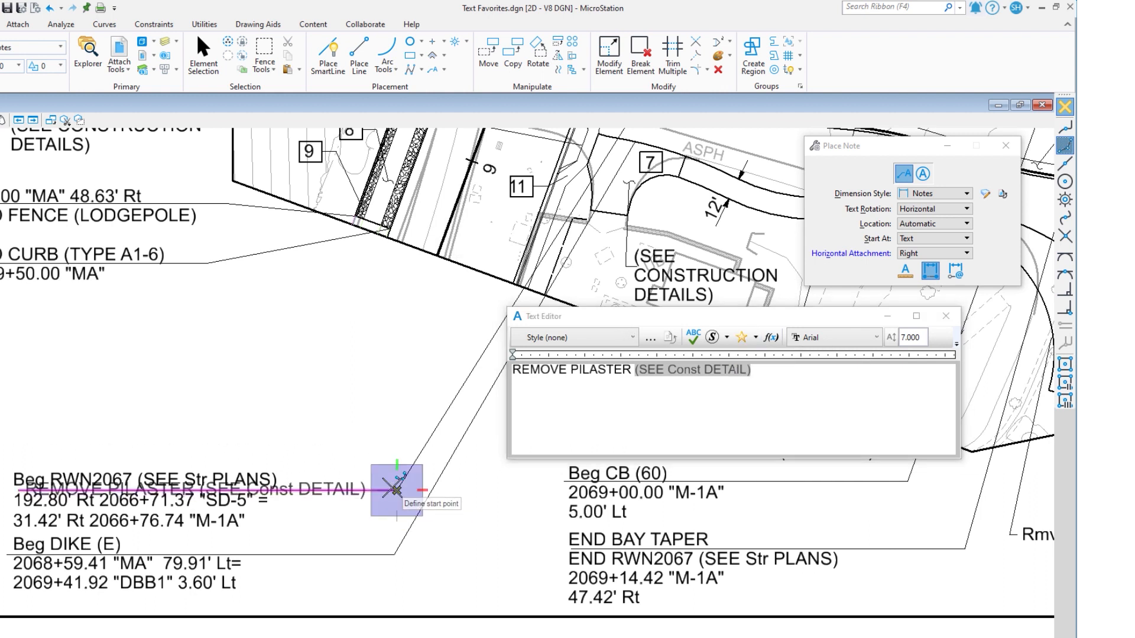
# - Place the note with its leader pointing into the plan
pyautogui.click(397, 489)
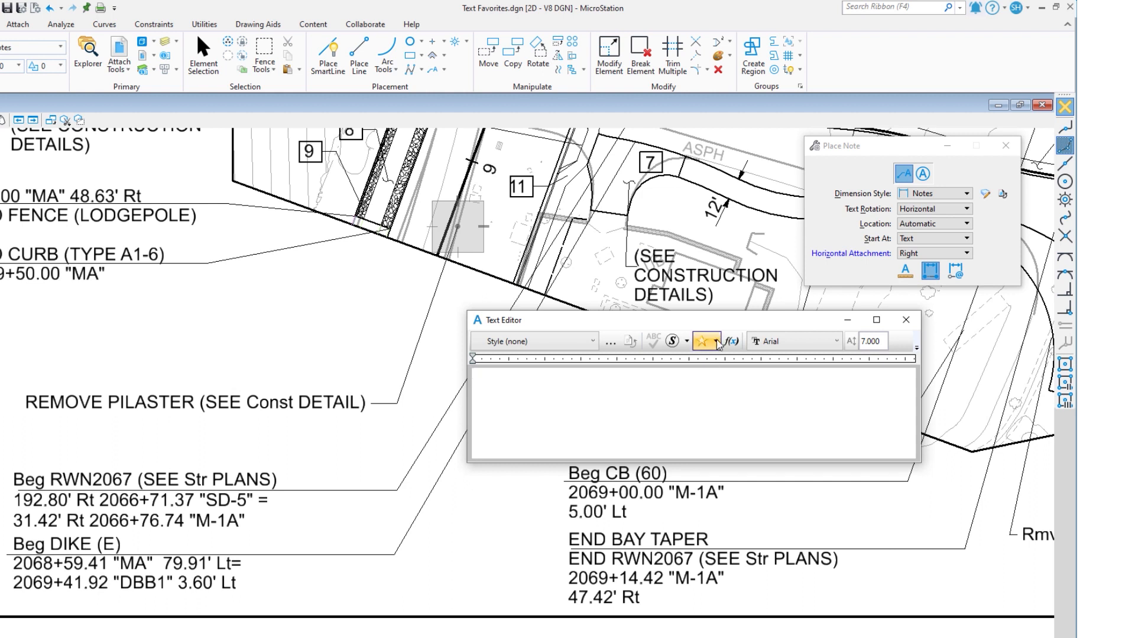
# - Choose Manage from the Insert Favorite dropdown to reach the Text Favorite Manager
pyautogui.click(717, 341)
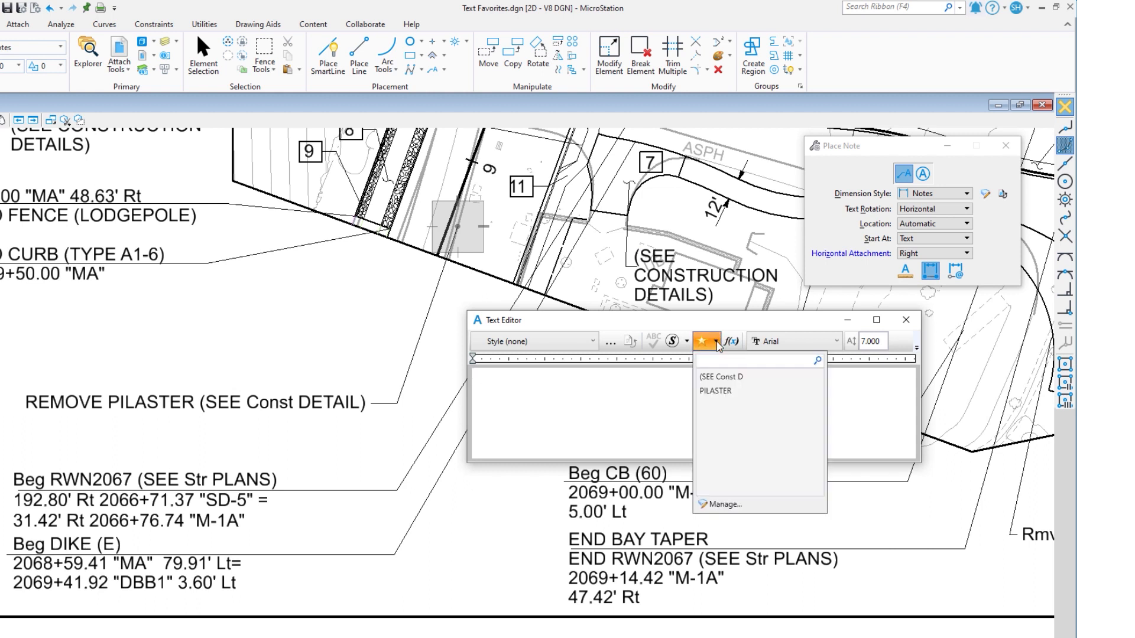
pyautogui.moveTo(723, 504)
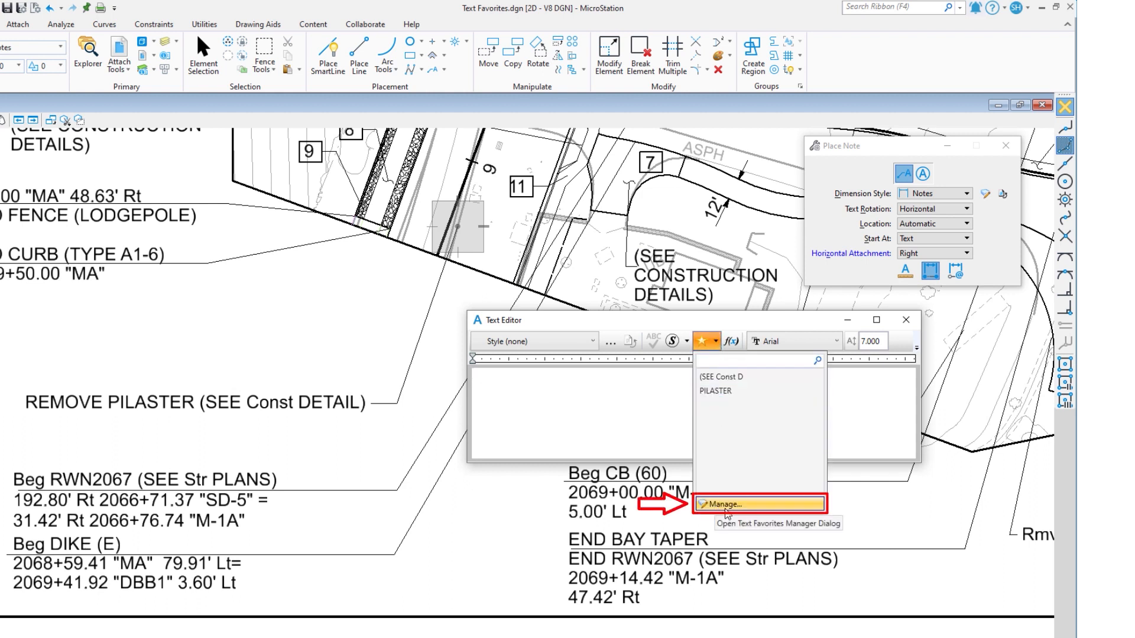
pyautogui.click(728, 503)
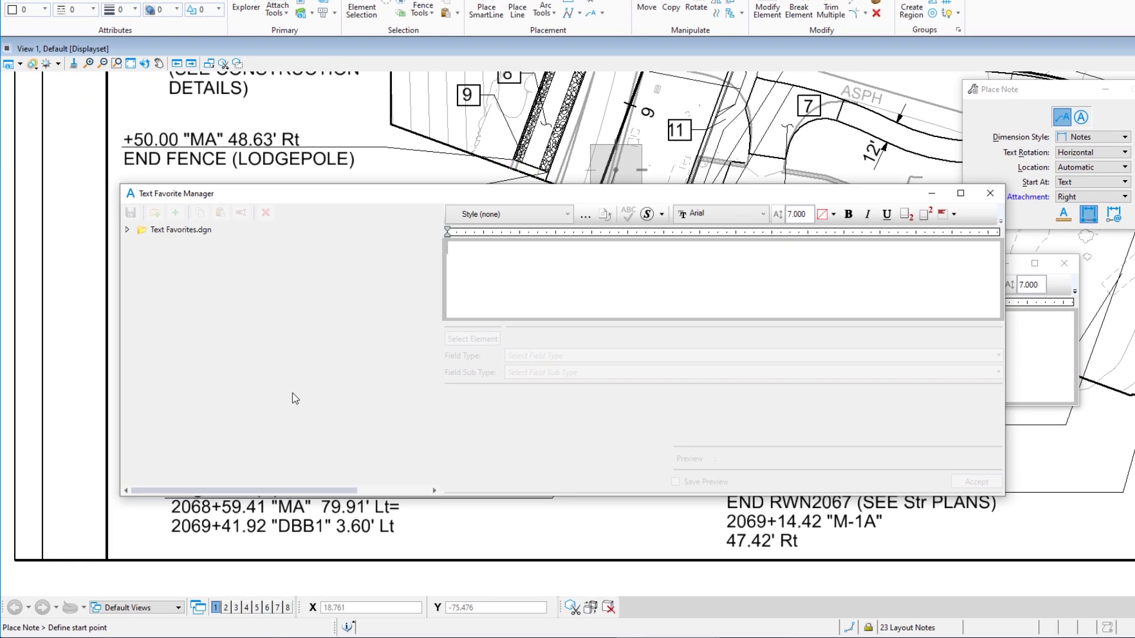
# - Expand Text Favorites.dgn to reveal the '(SEE Const D' and 'PILASTER' favorites
pyautogui.click(180, 229)
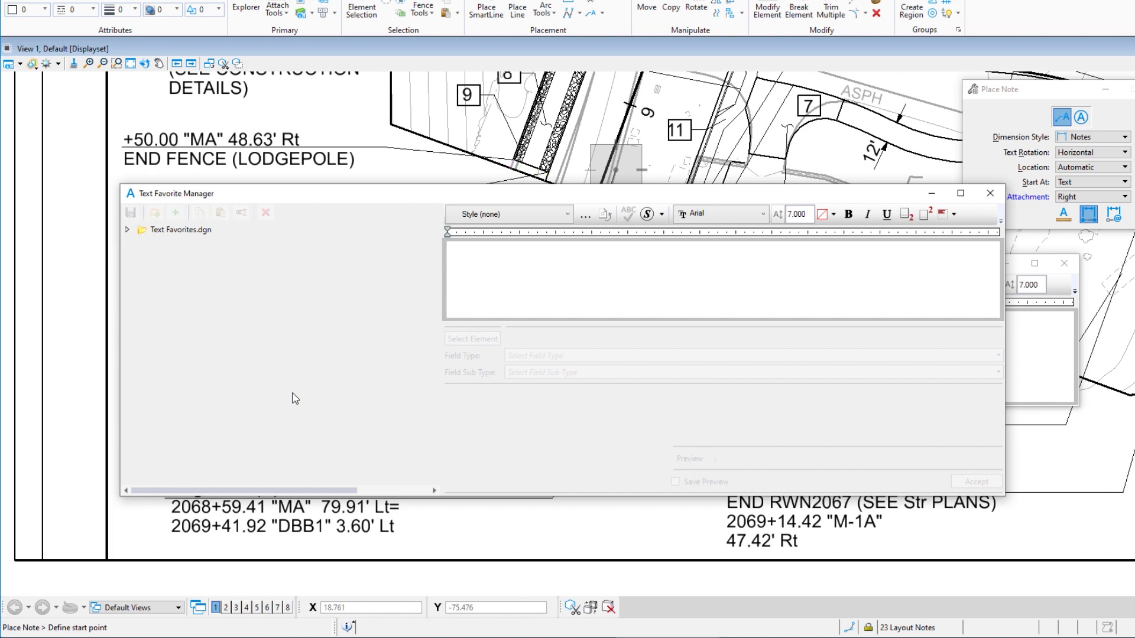
pyautogui.moveTo(155, 262)
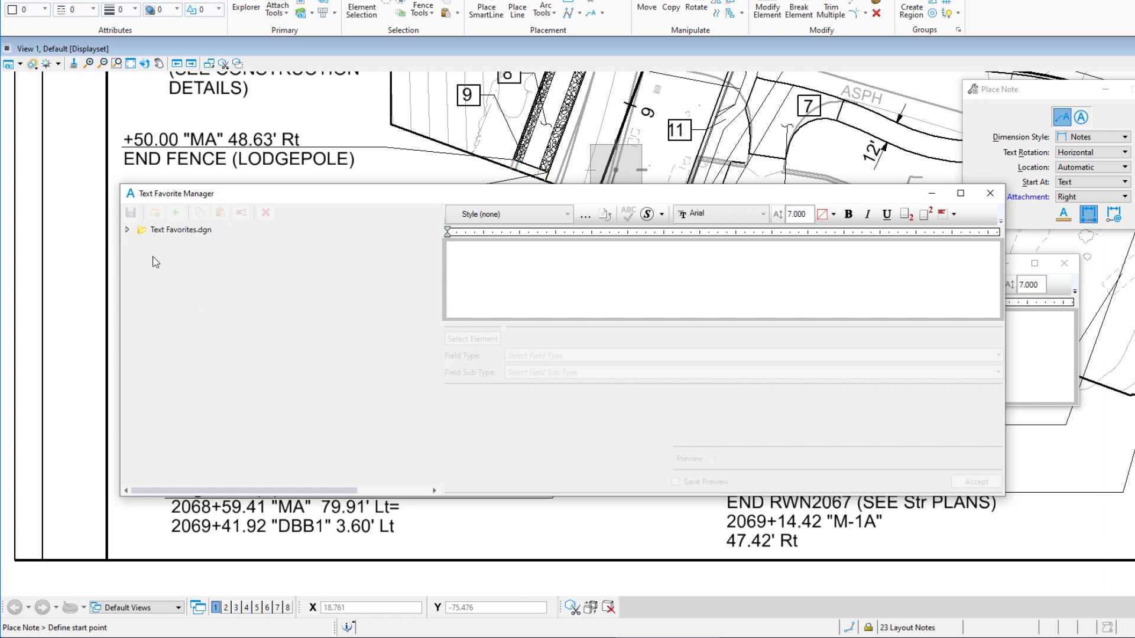
pyautogui.click(127, 229)
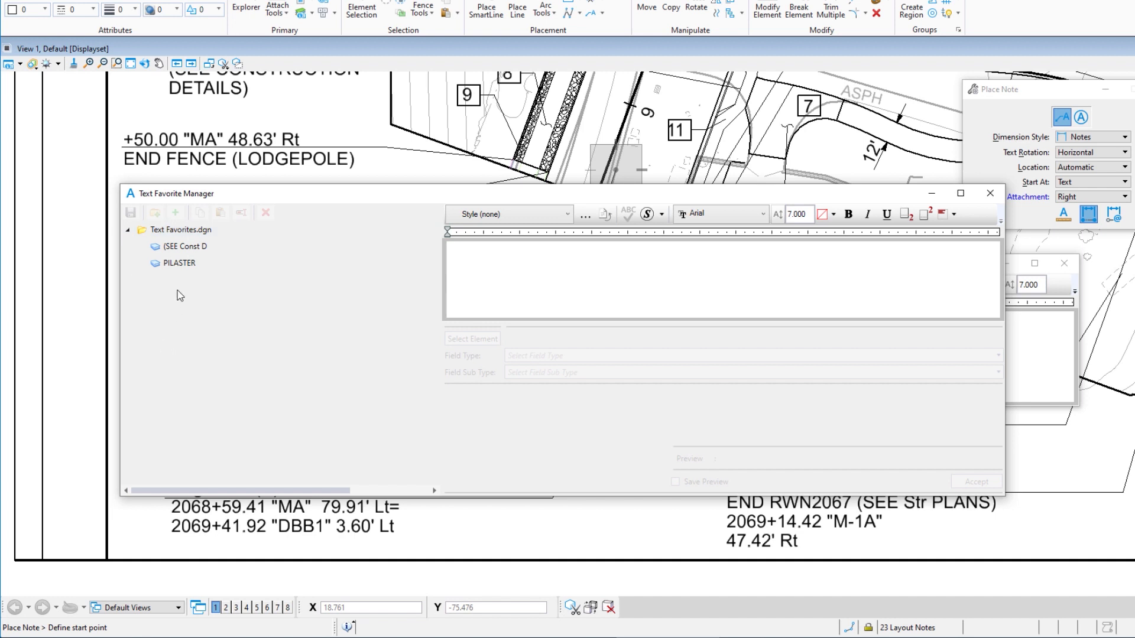
pyautogui.click(185, 246)
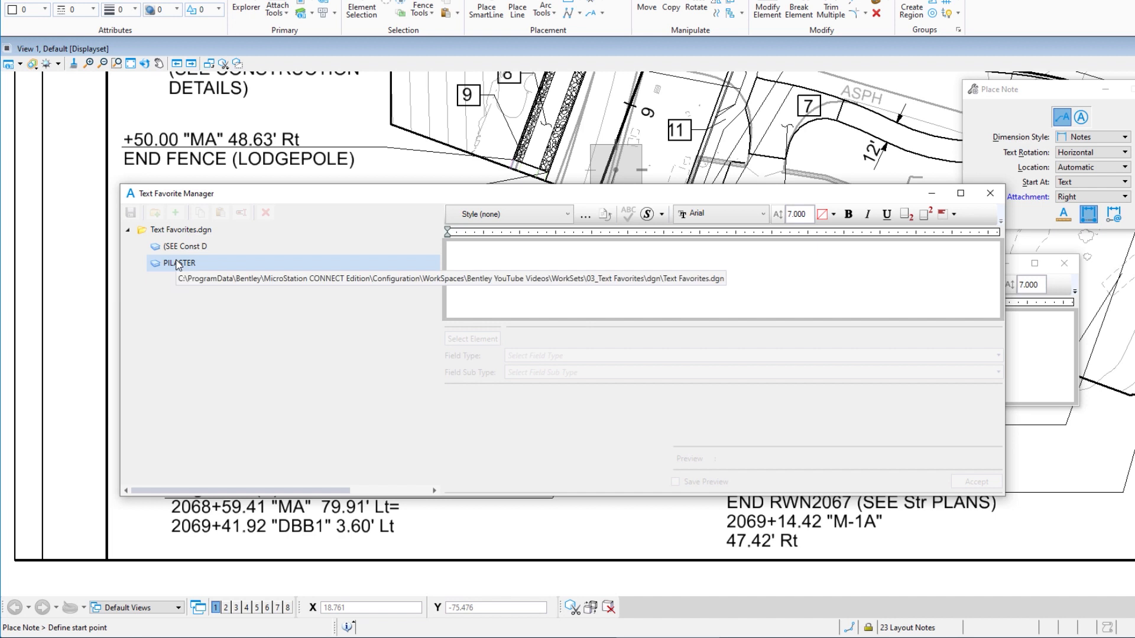
# - Open the PILASTER favorite and review its text in the editor
pyautogui.click(178, 262)
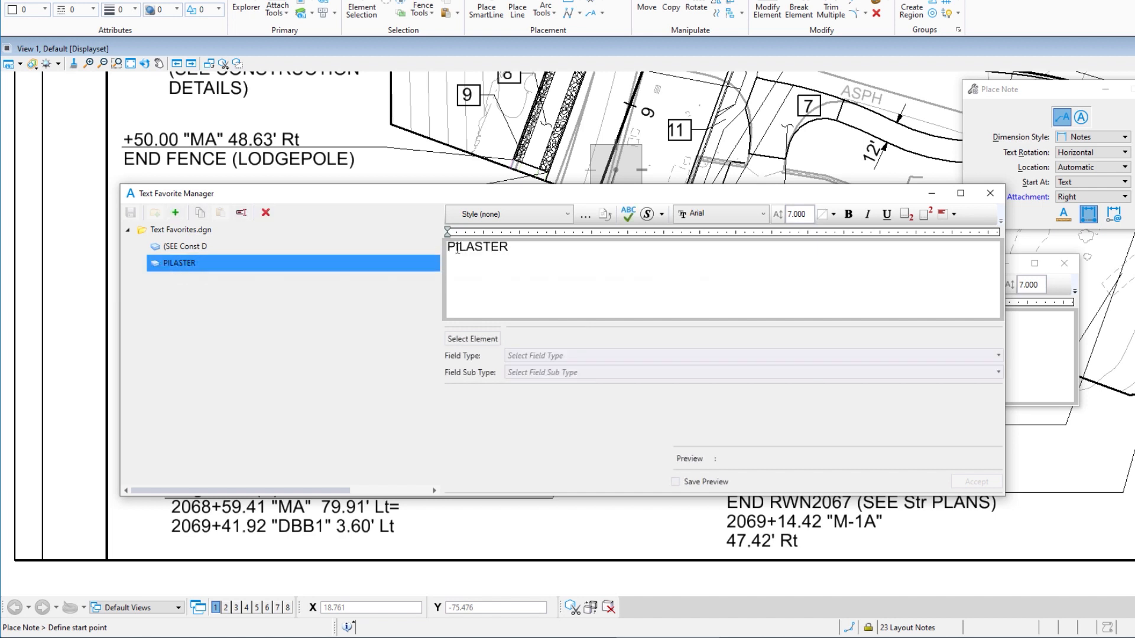
pyautogui.moveTo(506, 214)
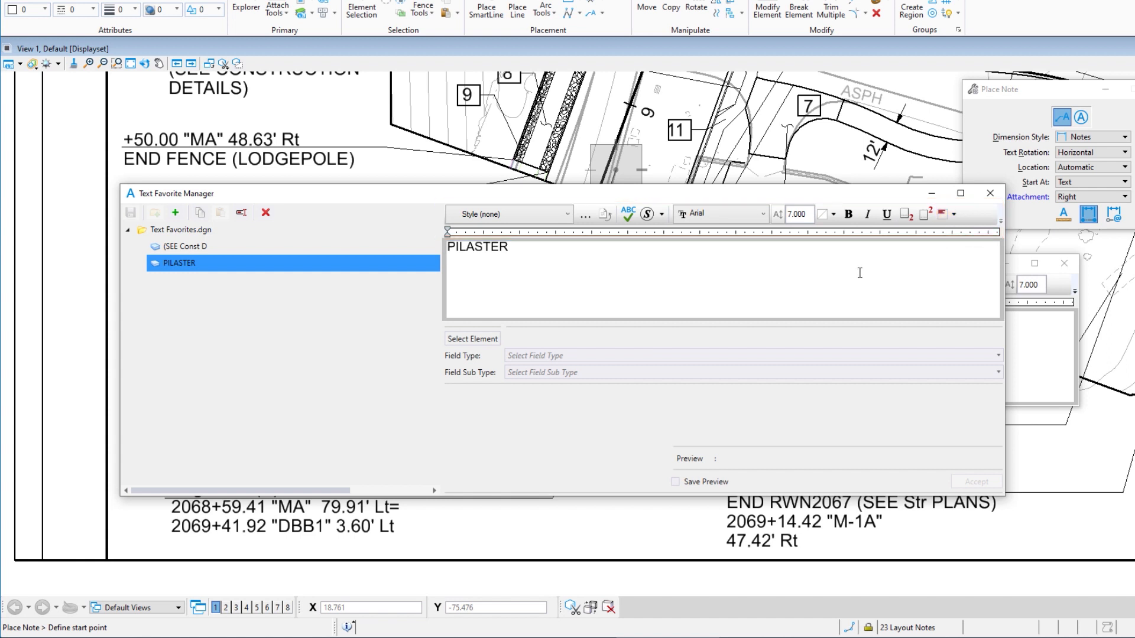
pyautogui.click(471, 339)
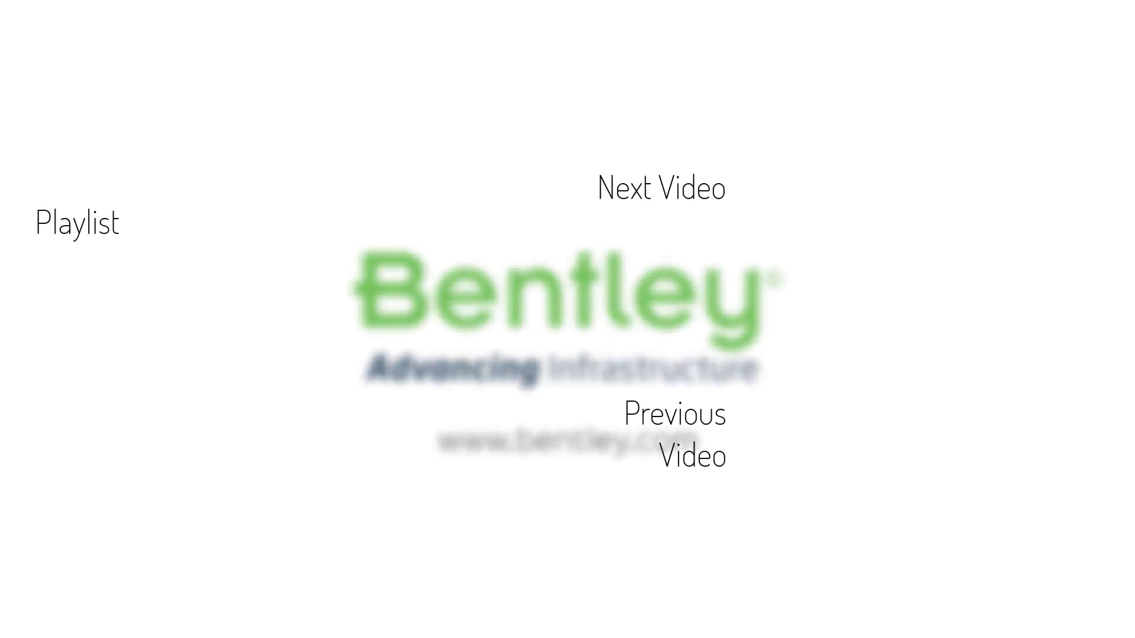
pyautogui.moveTo(601, 536)
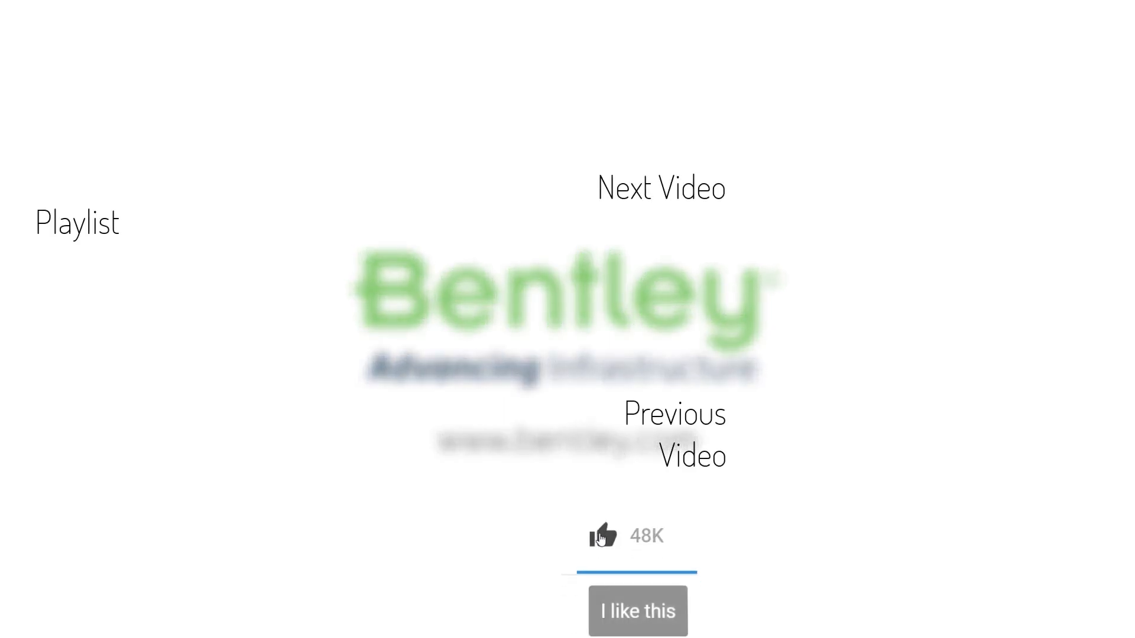